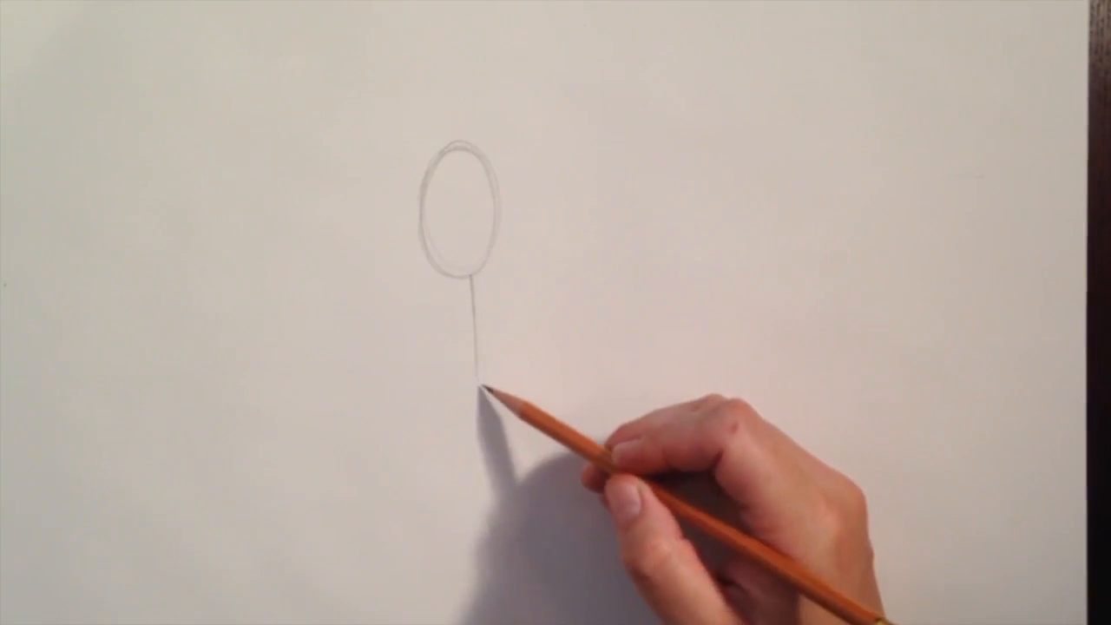
pyautogui.moveTo(486, 391); pyautogui.dragTo(451, 408)
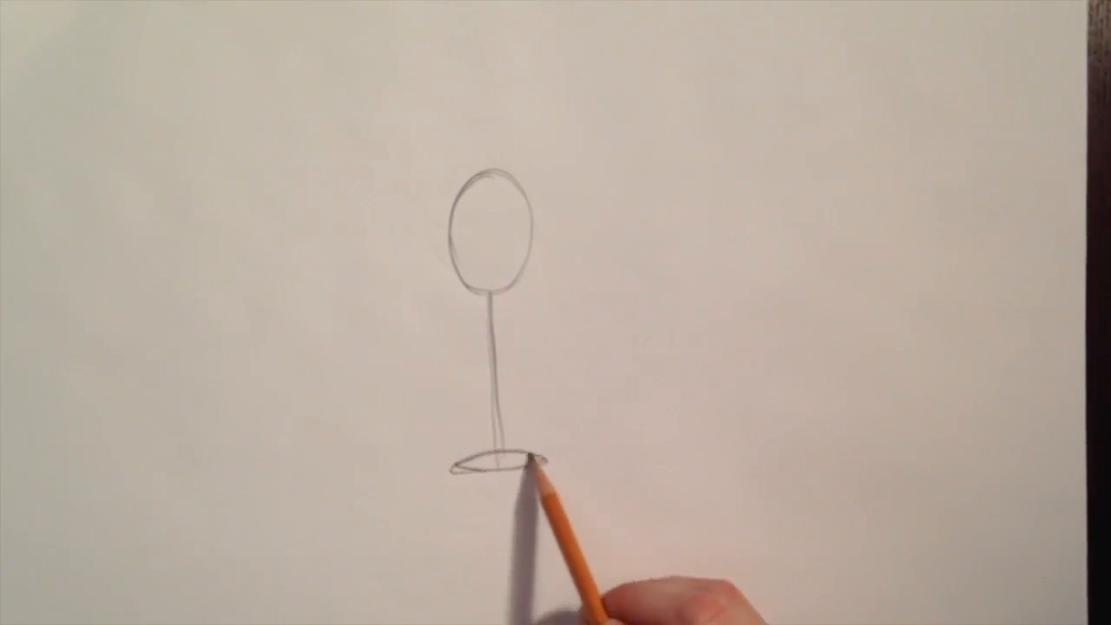
pyautogui.moveTo(521, 482); pyautogui.dragTo(495, 460)
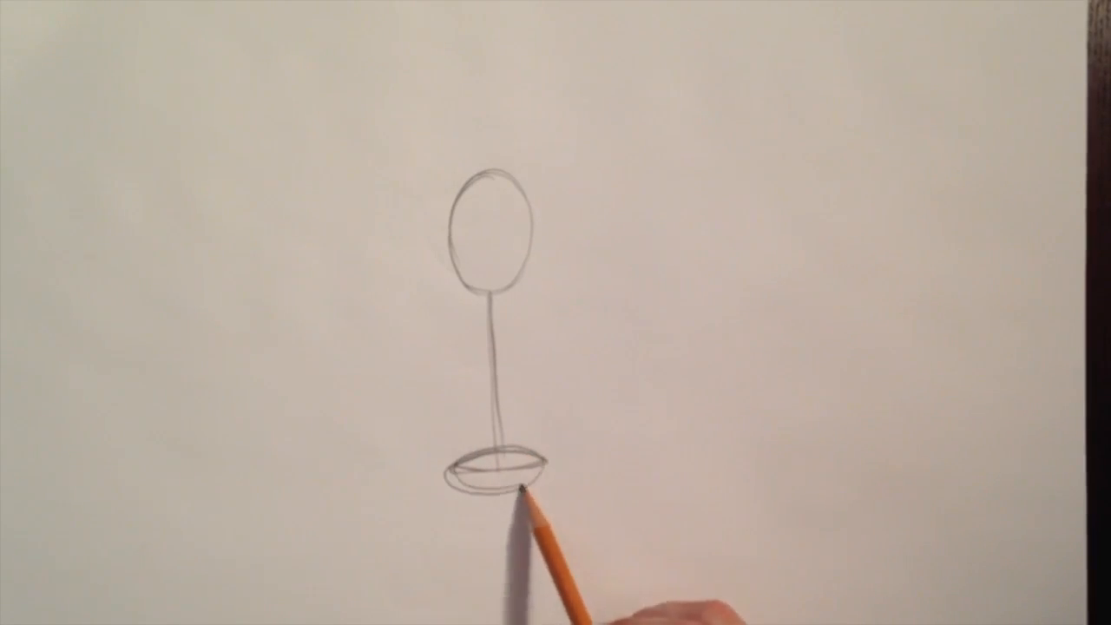